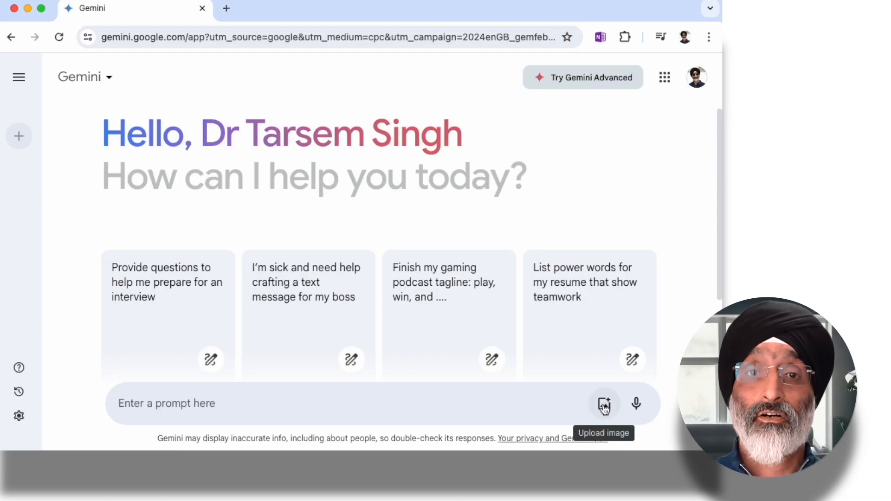
Send SecondBrainNotes.jpg to Gemini with a request to transcribe its handwriting
left_click(604, 405)
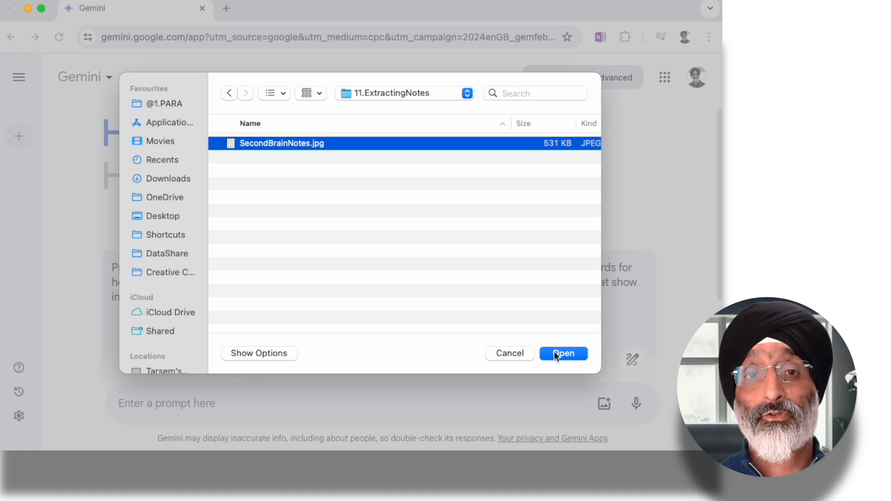
left_click(562, 353)
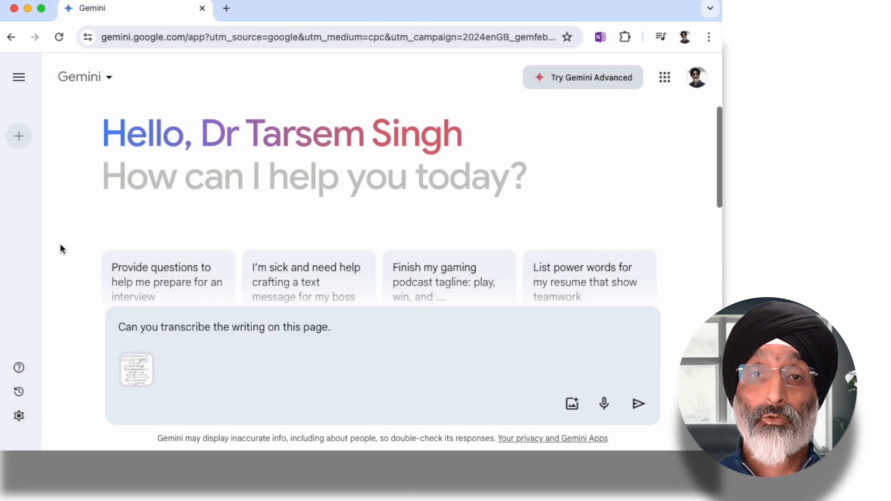
mouse_move(653, 354)
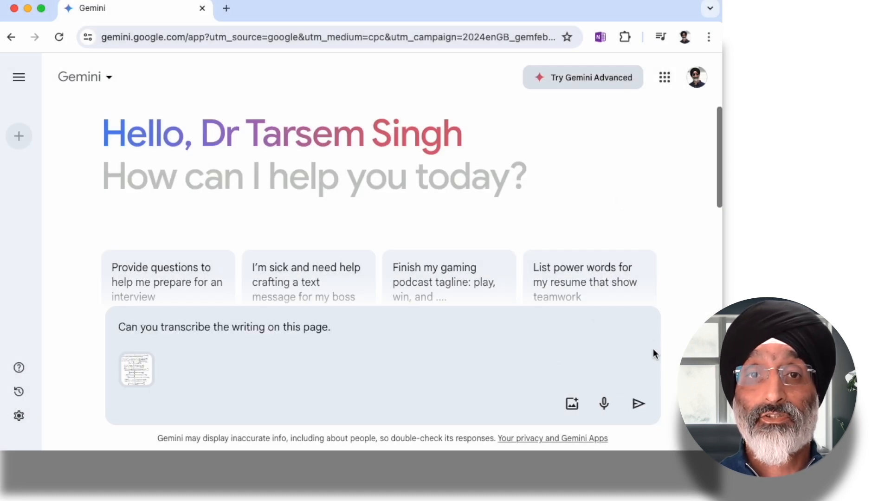
left_click(638, 403)
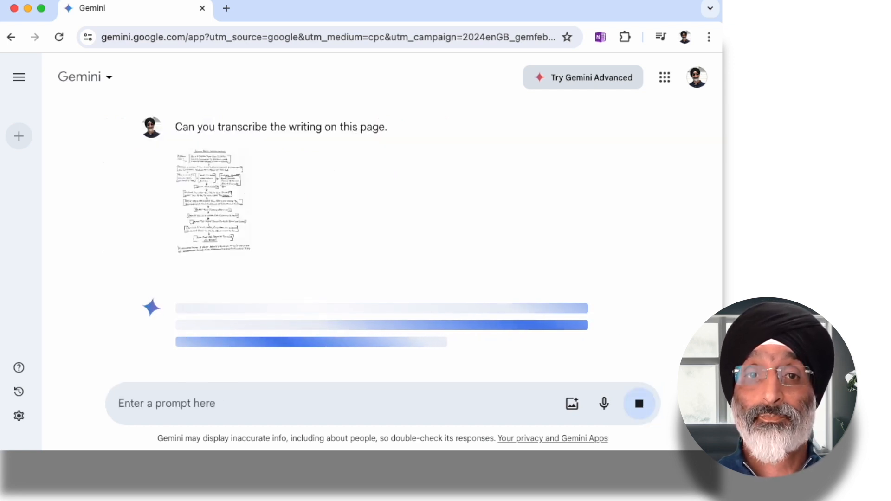
Read through Gemini's transcription of the notes down to its closing observations
left_click(211, 200)
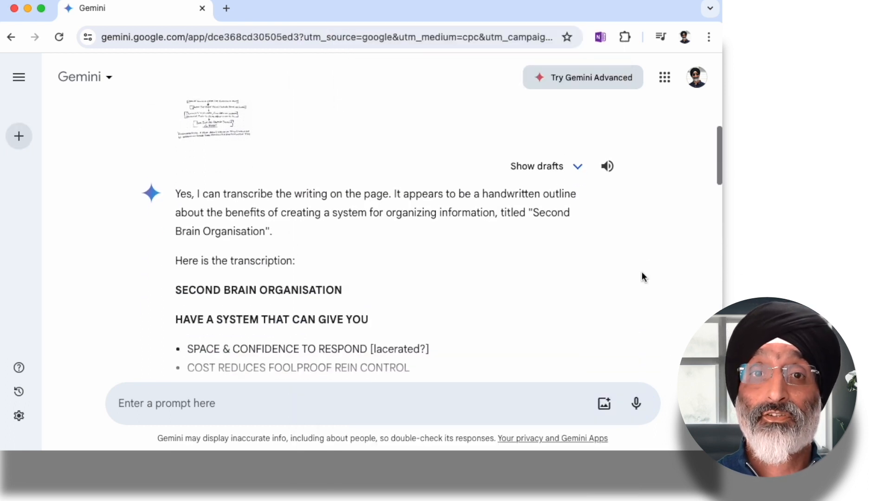
scroll("down", 3)
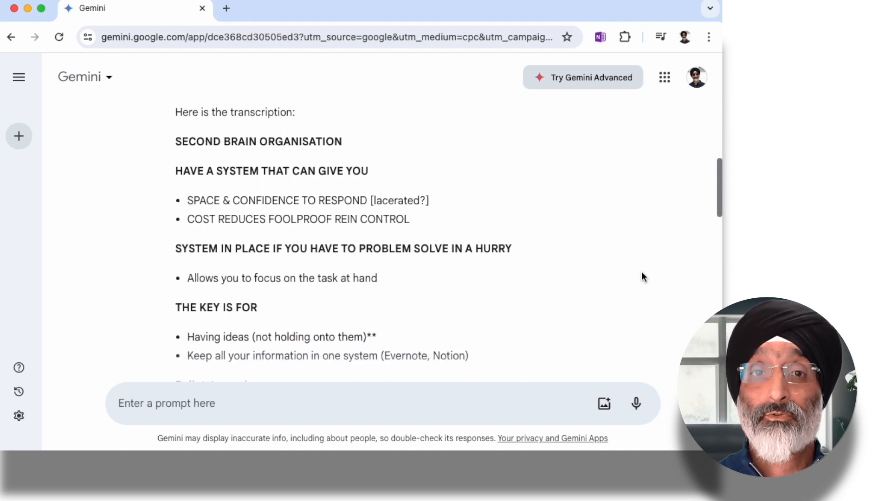
scroll("down", 3)
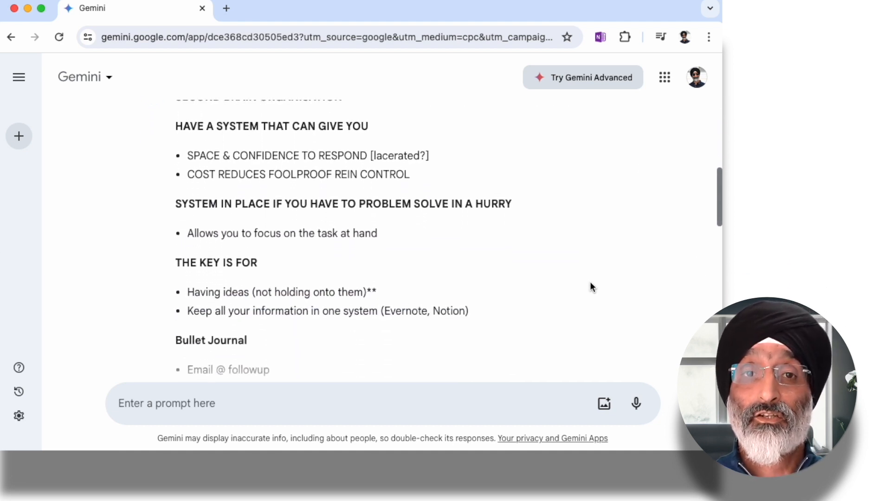
scroll("down", 3)
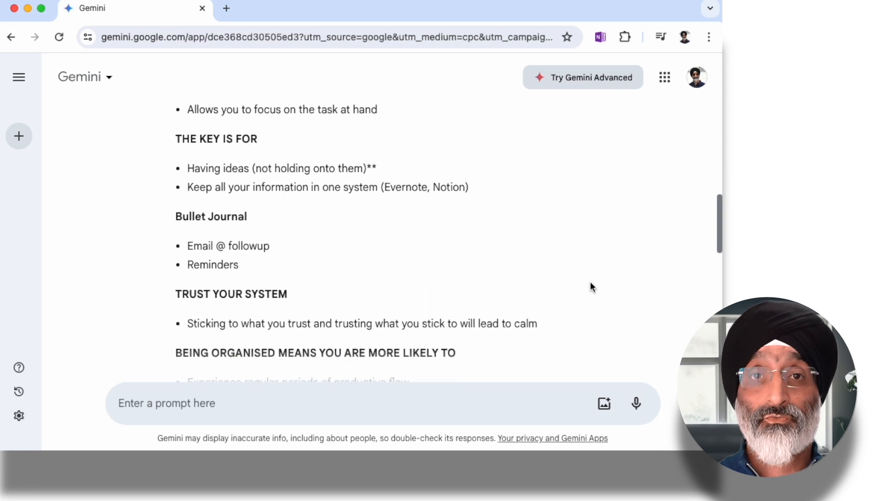
scroll("down", 3)
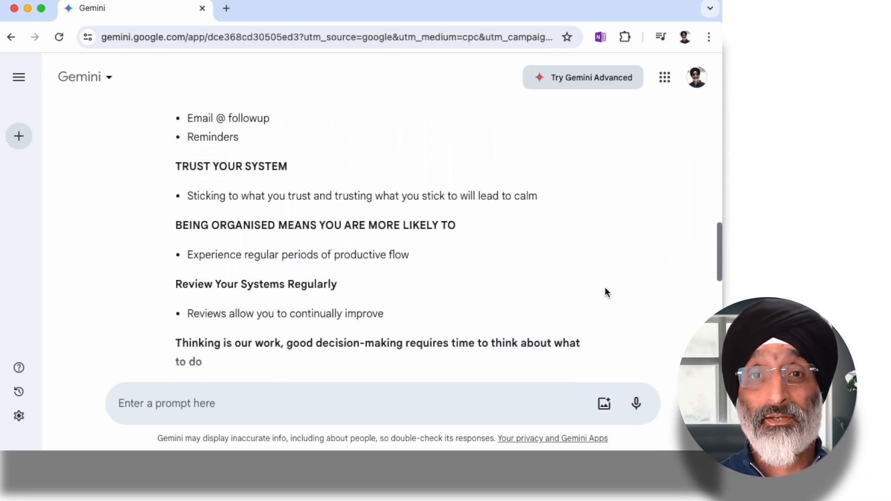
scroll("down", 3)
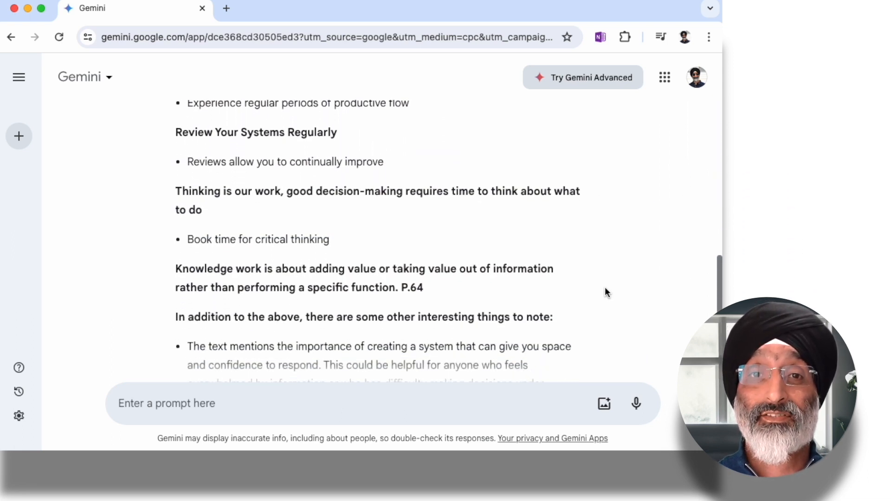
scroll("down", 3)
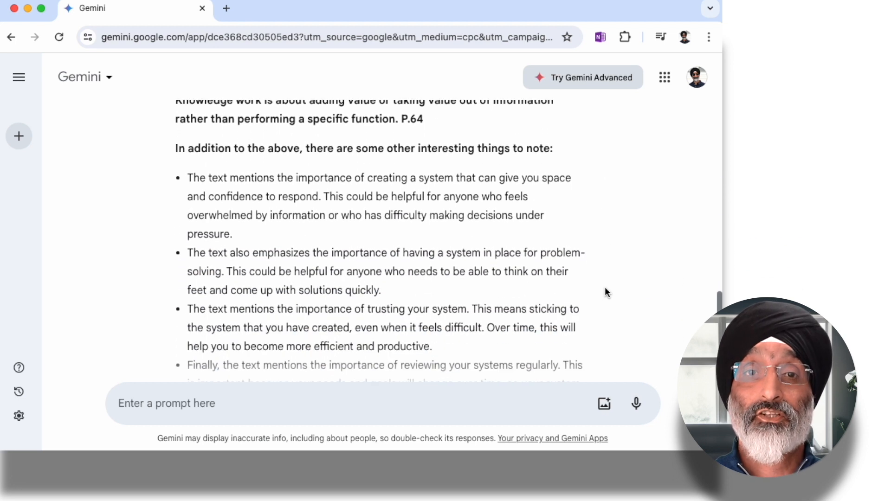
scroll("down", 3)
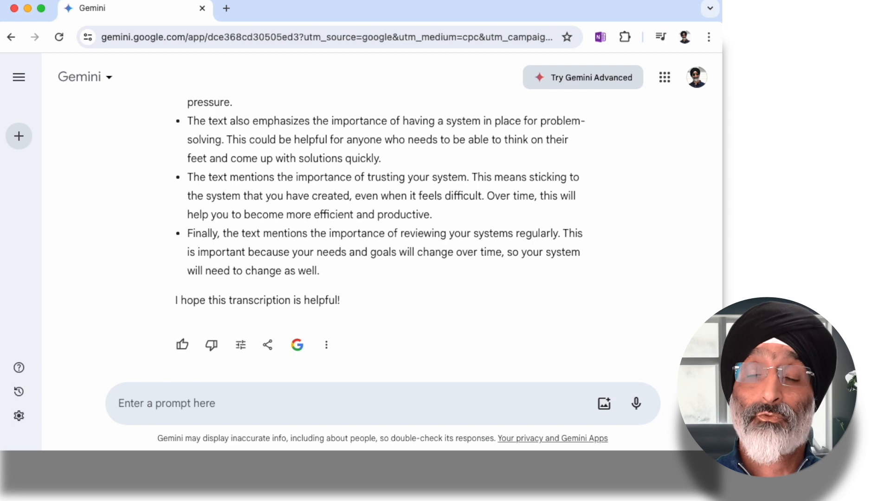
scroll("up", 3)
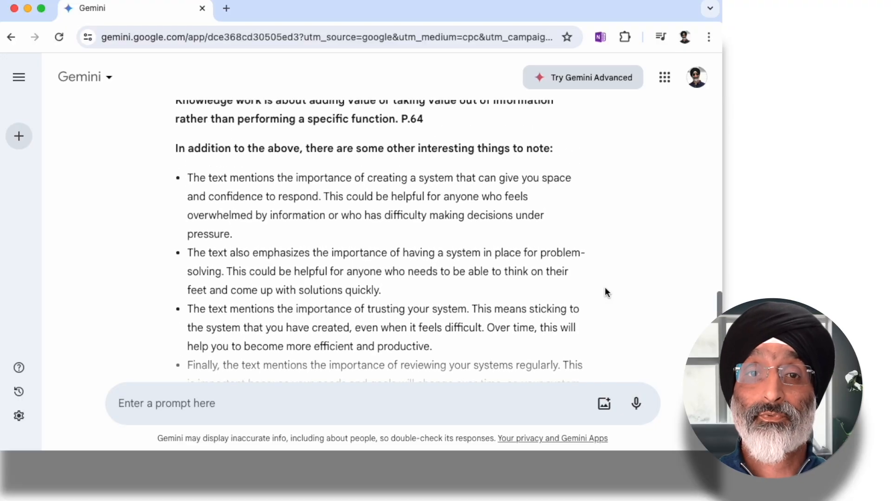
scroll("up", 3)
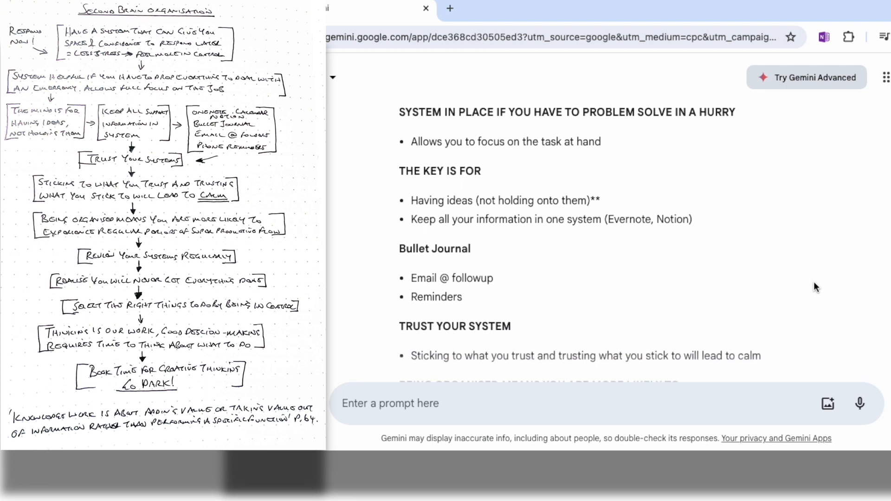
scroll("down", 3)
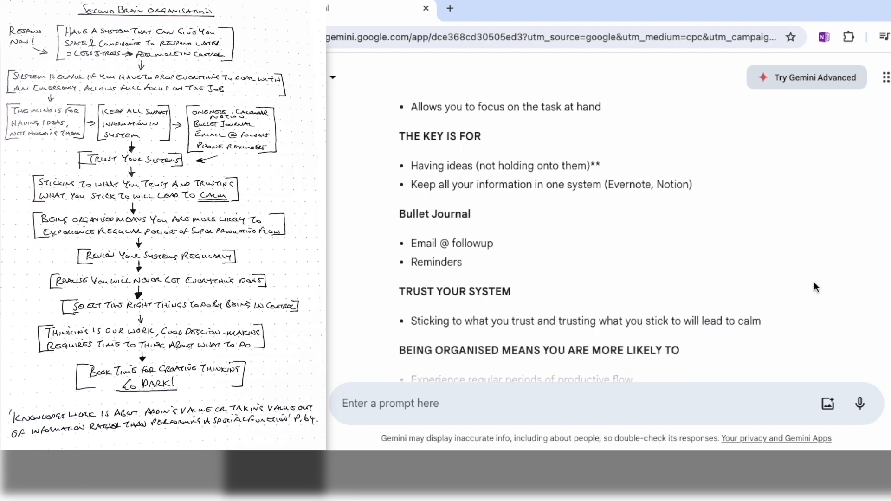
scroll("down", 3)
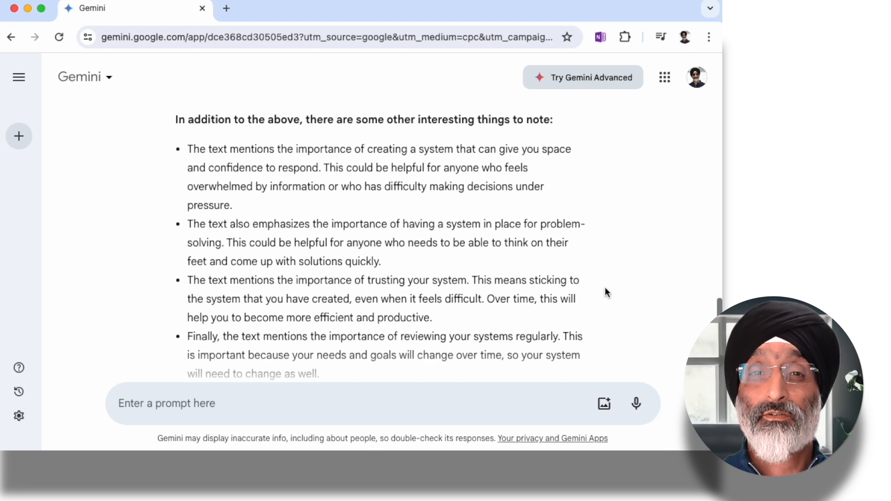
Select the first observation paragraph in Gemini's reply
left_click_drag(187, 146, 232, 202)
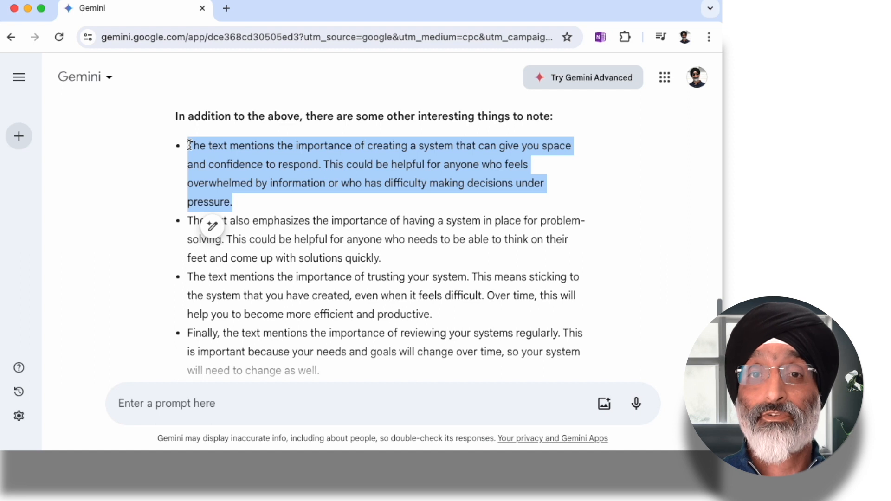
mouse_move(173, 144)
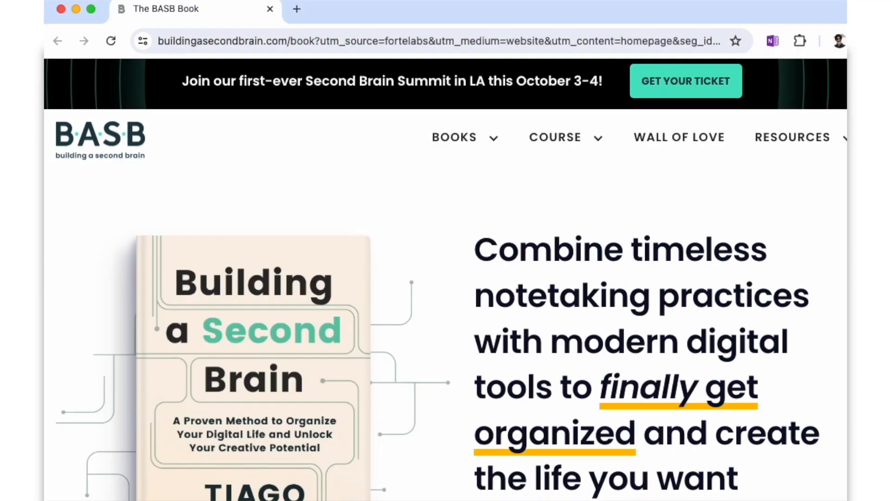
Scroll down the Building a Second Brain book page
scroll("down", 3)
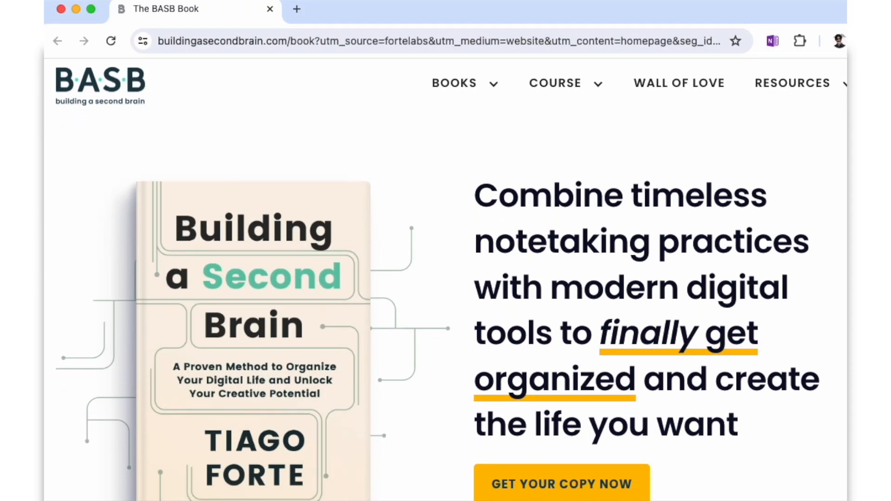
scroll("down", 3)
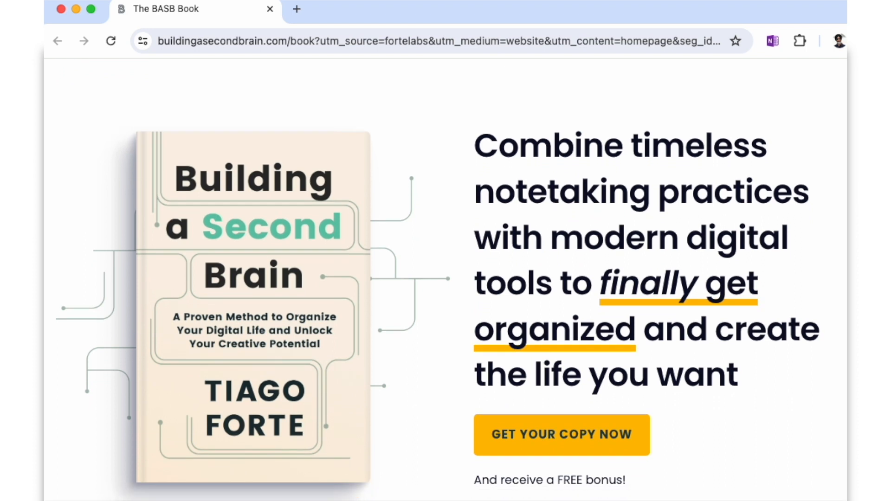
scroll("down", 3)
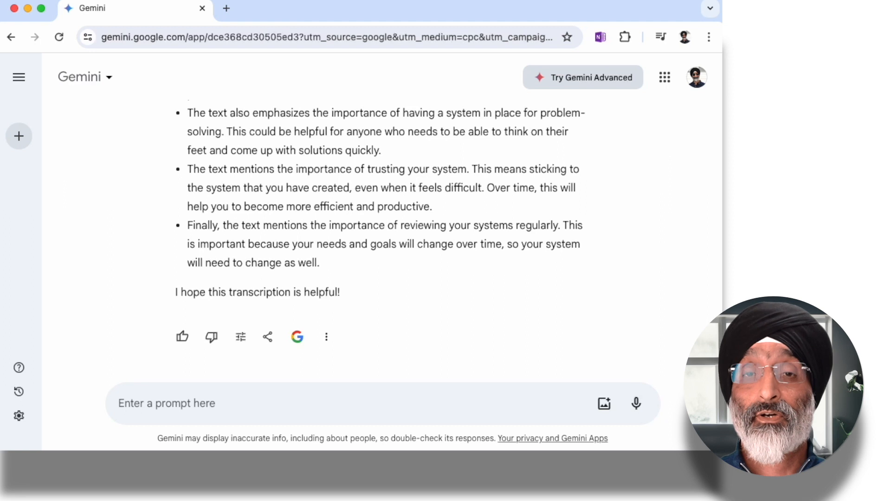
mouse_move(326, 337)
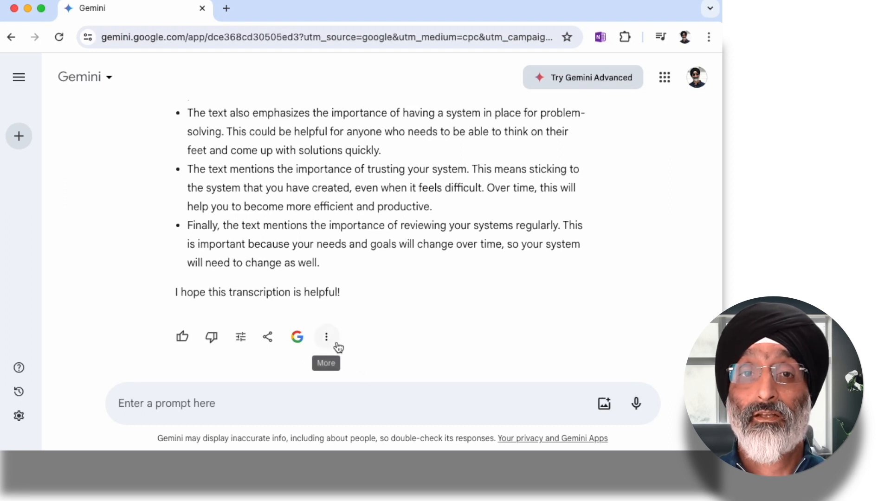
Copy the whole transcription reply via the More menu
left_click(326, 337)
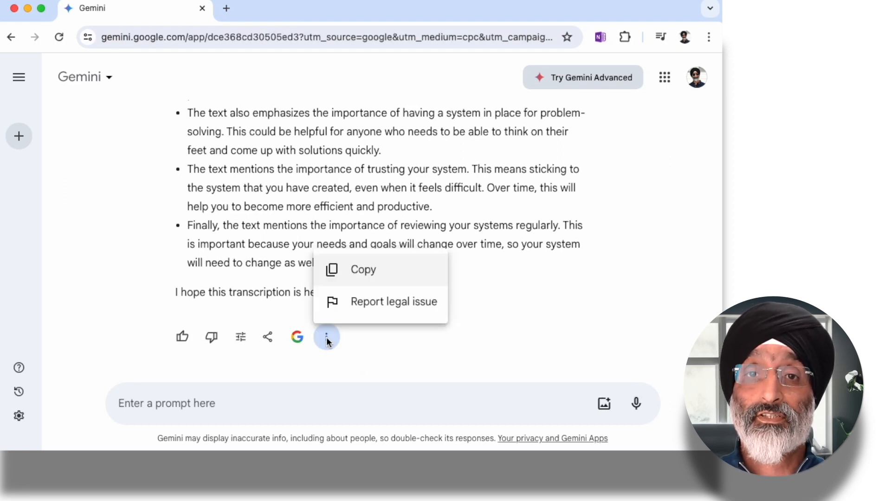
left_click(363, 269)
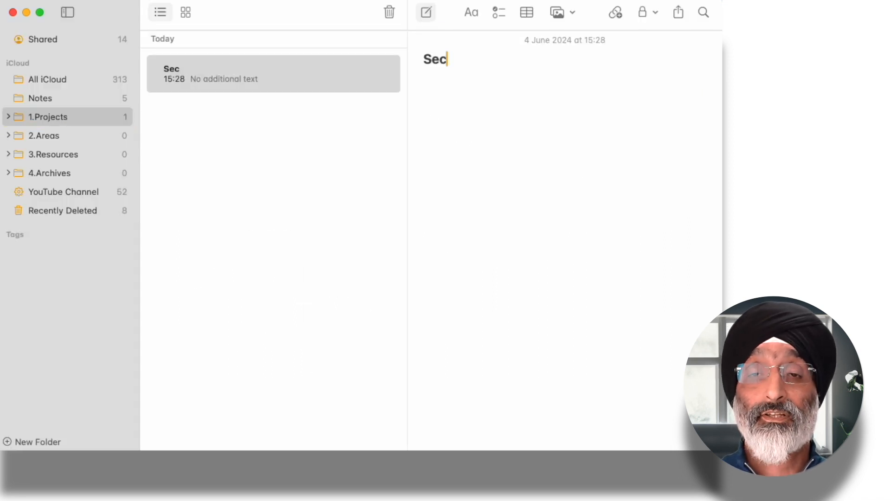
Title the note 'Second Brain Notes' and attach SecondBrainNotes.jpg alongside the transcription
type("ond Brain Notes")
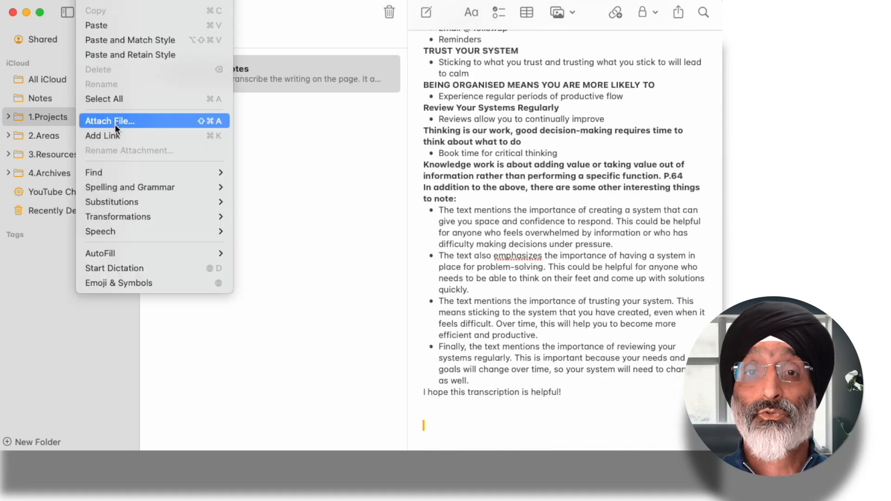
left_click(109, 121)
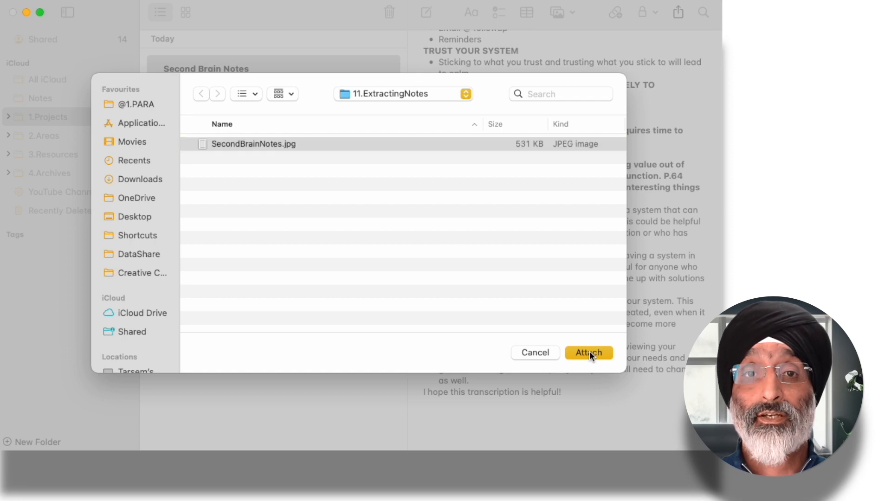
left_click(588, 352)
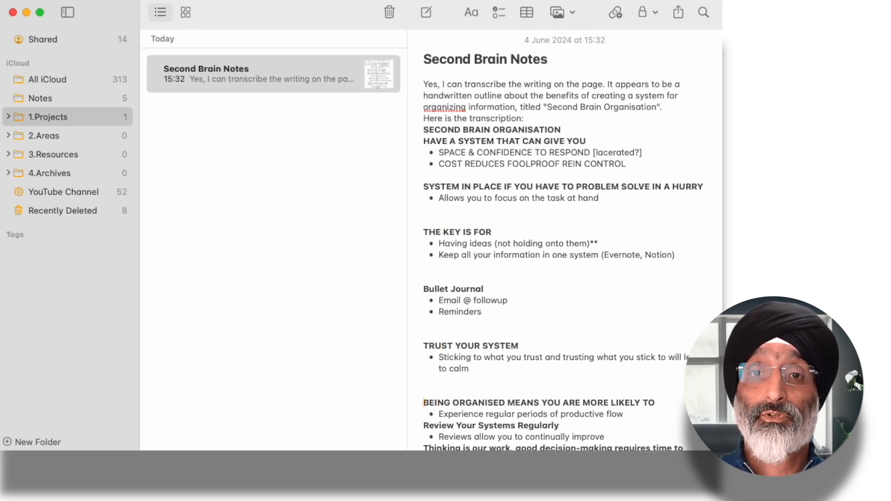
scroll("down", 3)
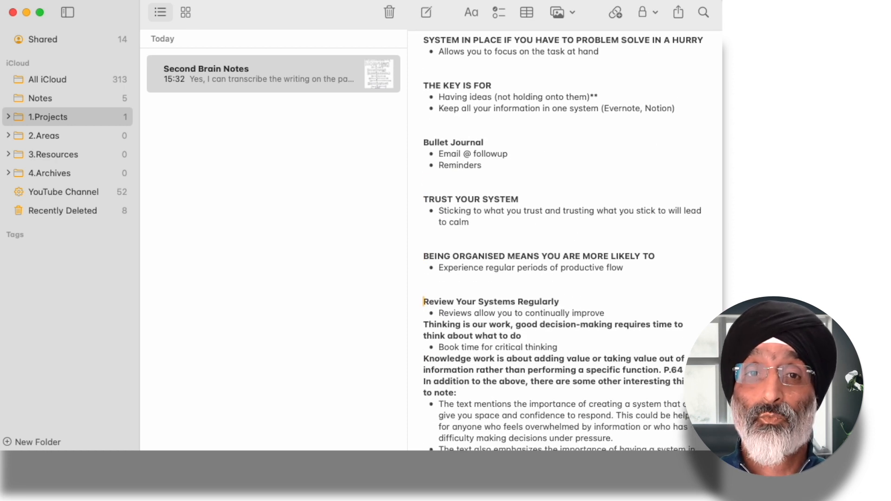